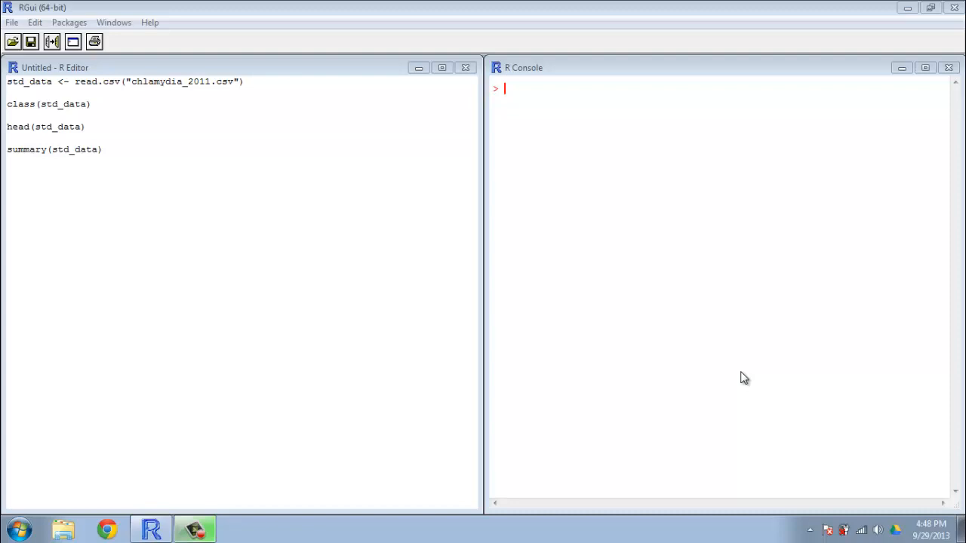
Open chlamydia_2011 from Libraries > Documents in Excel to view the raw data
left_click(234, 82)
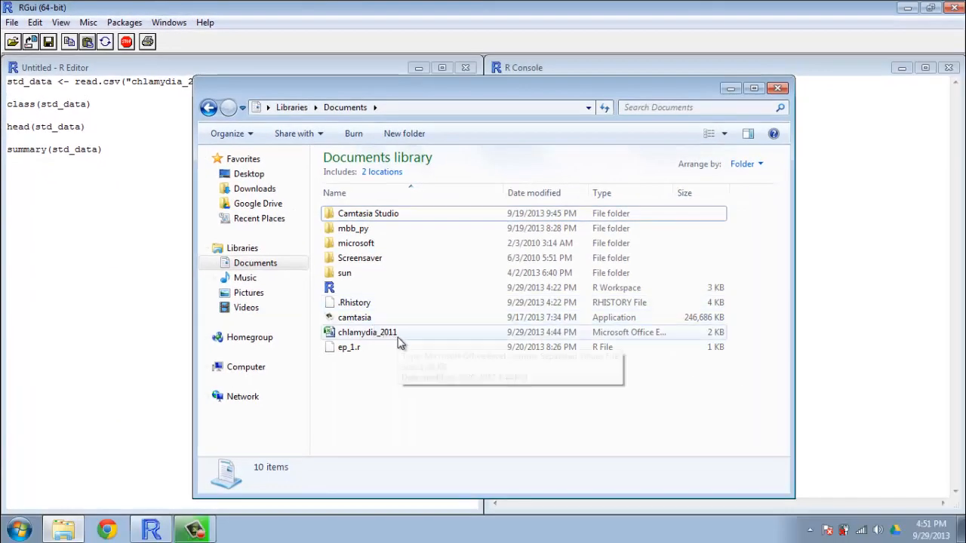
left_click(367, 332)
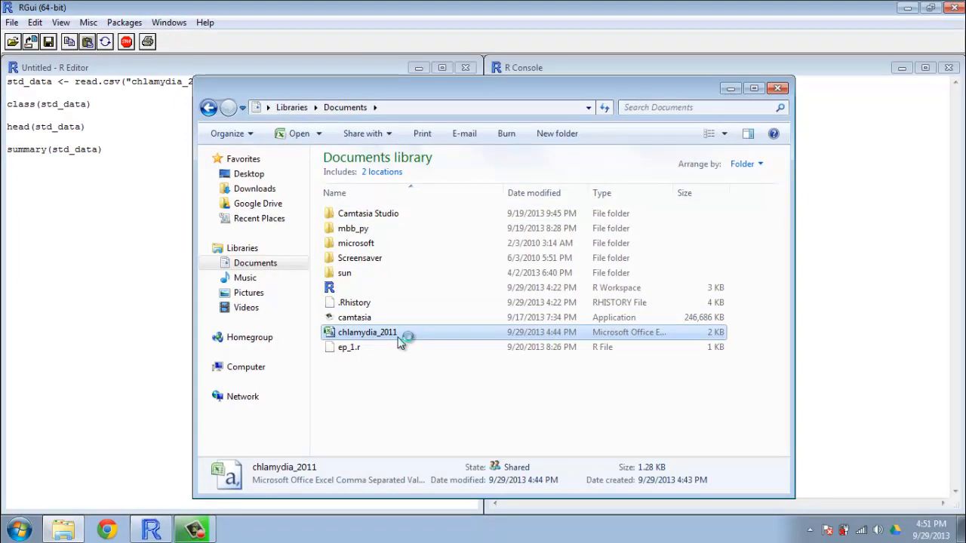
double_click(367, 332)
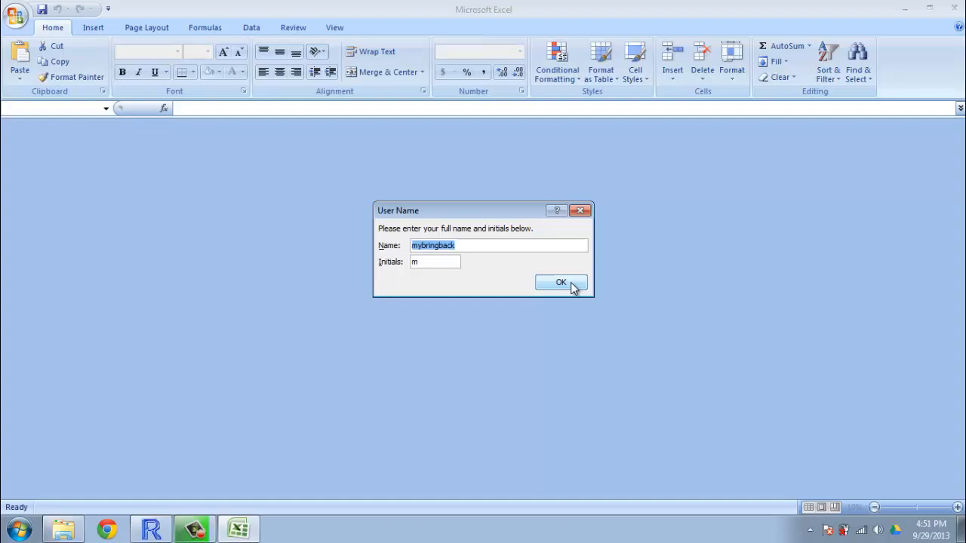
Dismiss the User Name prompt and point out the State header in B1
left_click(560, 282)
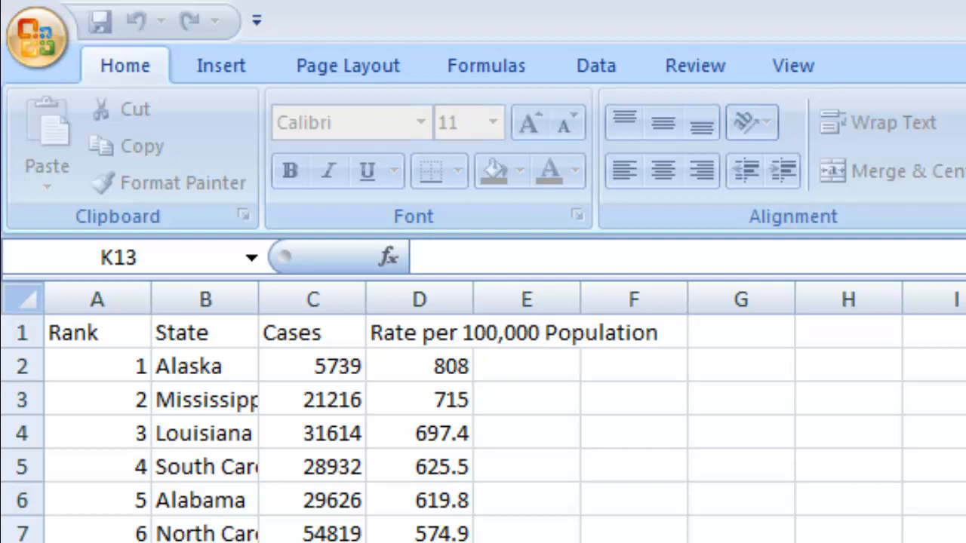
mouse_move(762, 474)
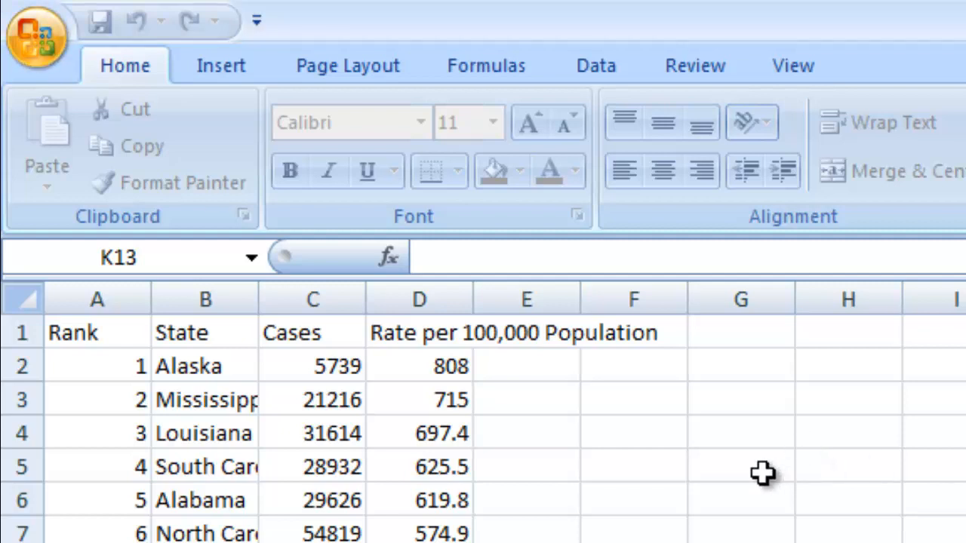
left_click(204, 332)
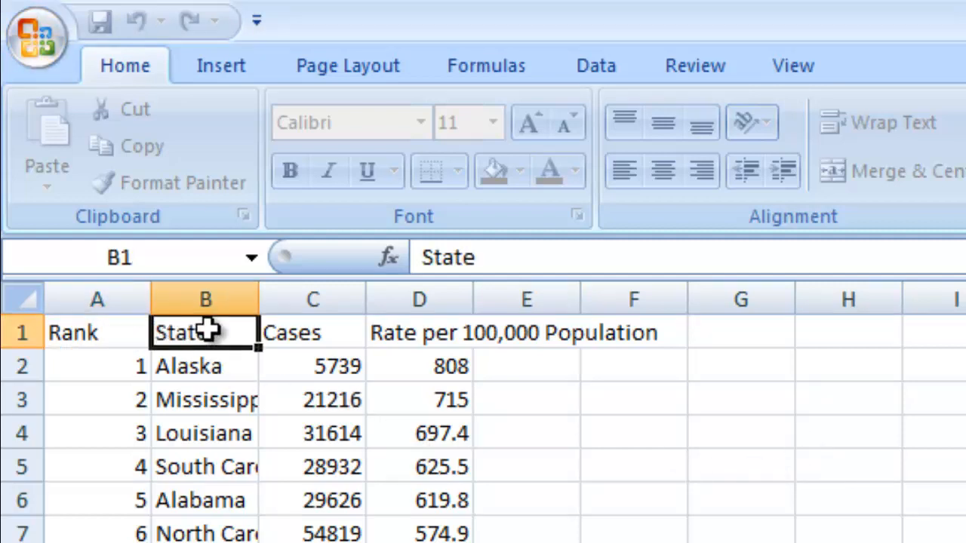
left_click(419, 332)
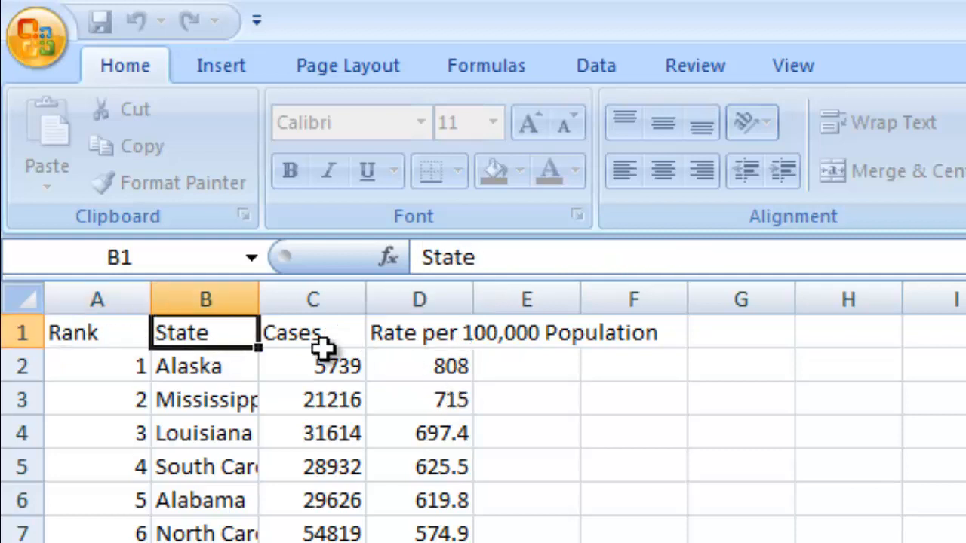
Point out Cases 5739 in C2, rate 808 in D2, and the unranked U.S. TOTAL row
left_click(311, 366)
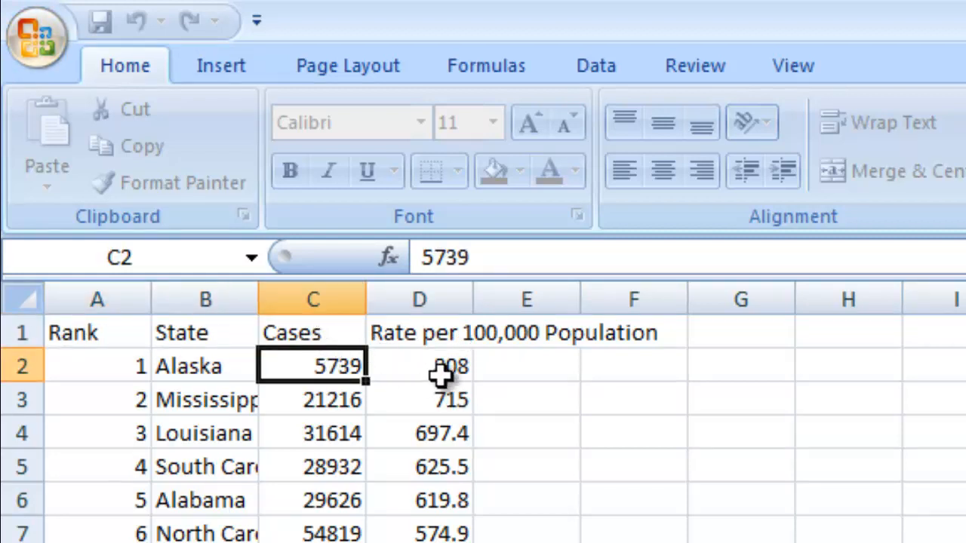
left_click(420, 366)
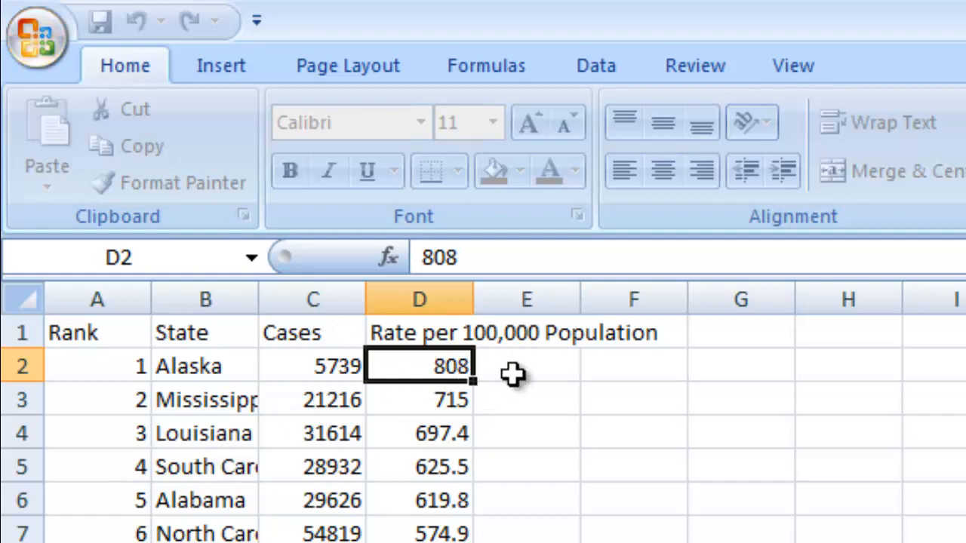
mouse_move(207, 366)
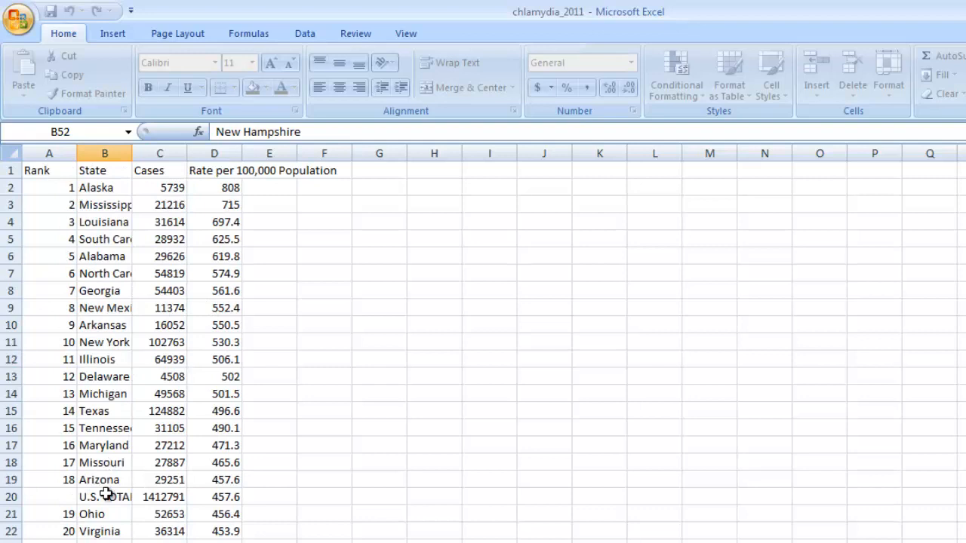
left_click(49, 170)
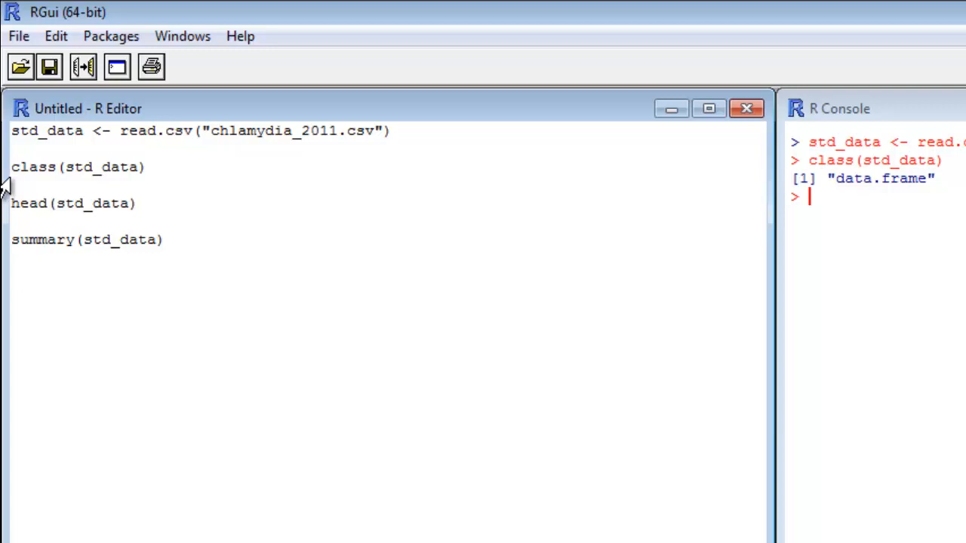
Run head(std_data) from the script to list Alaska through North Carolina
left_click(147, 167)
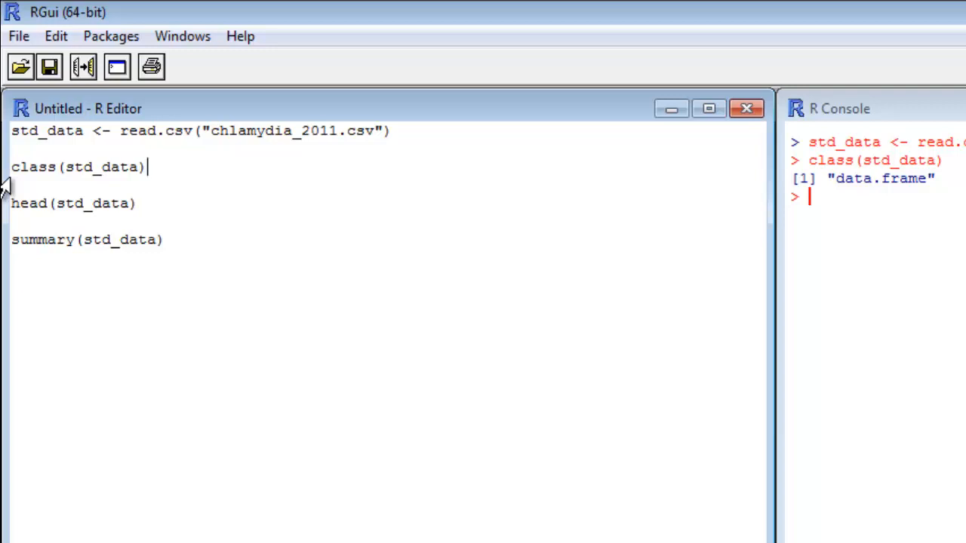
mouse_move(72, 228)
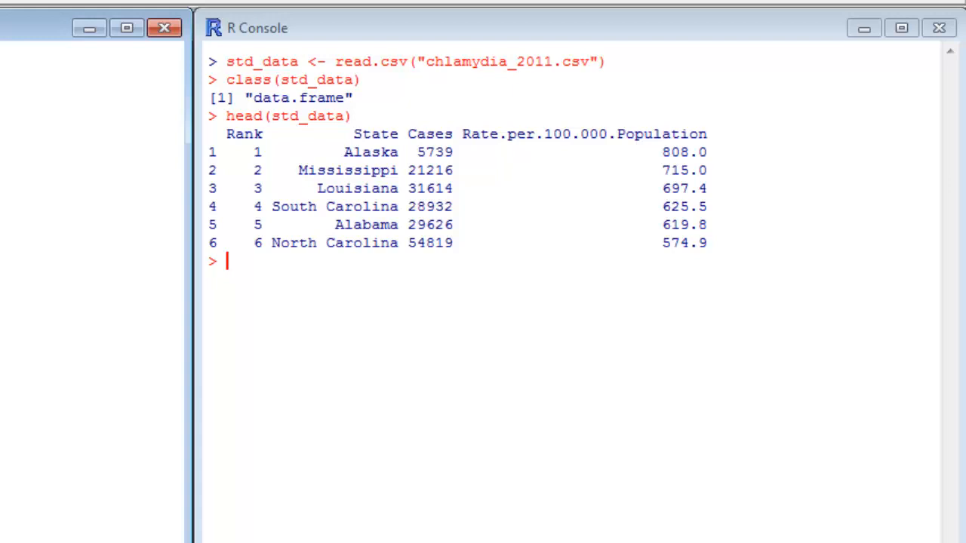
left_click_drag(256, 28, 467, 57)
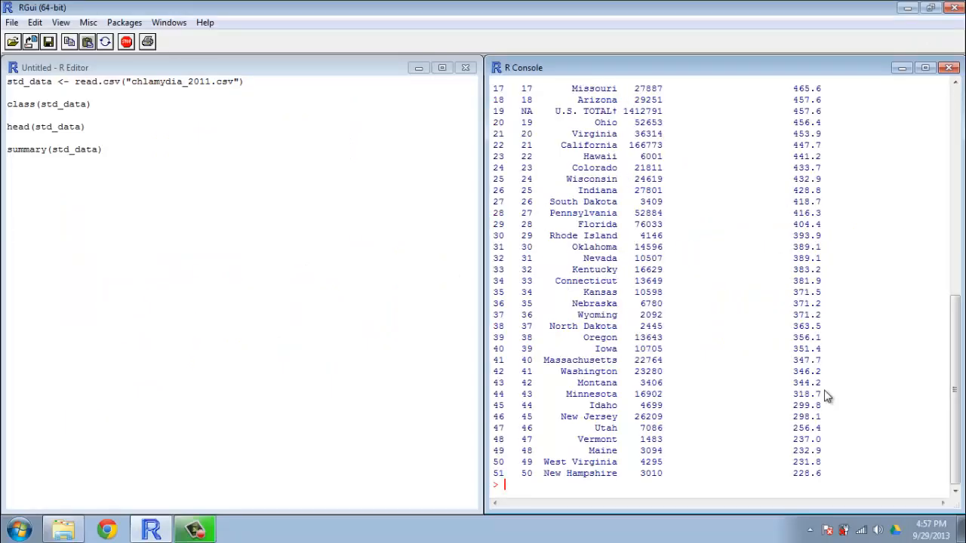
mouse_move(806, 383)
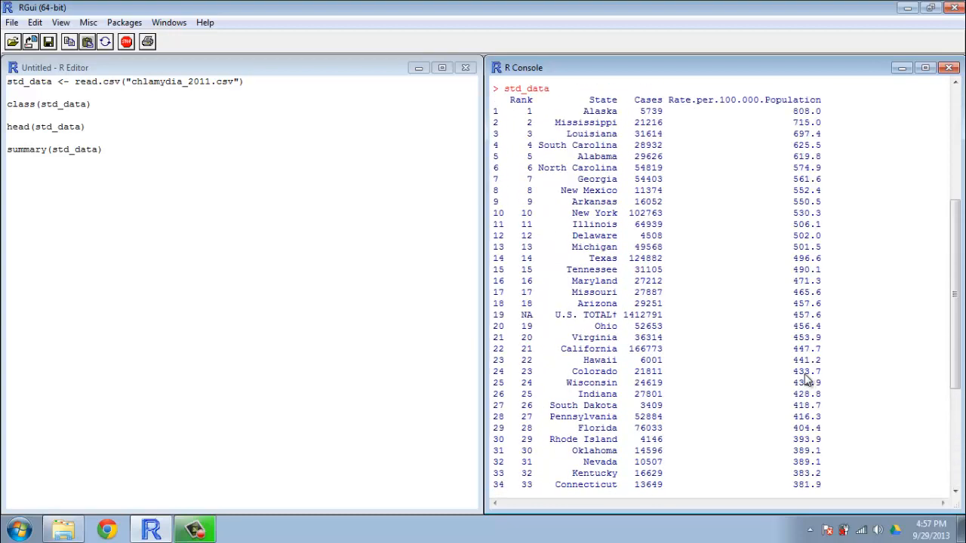
mouse_move(811, 375)
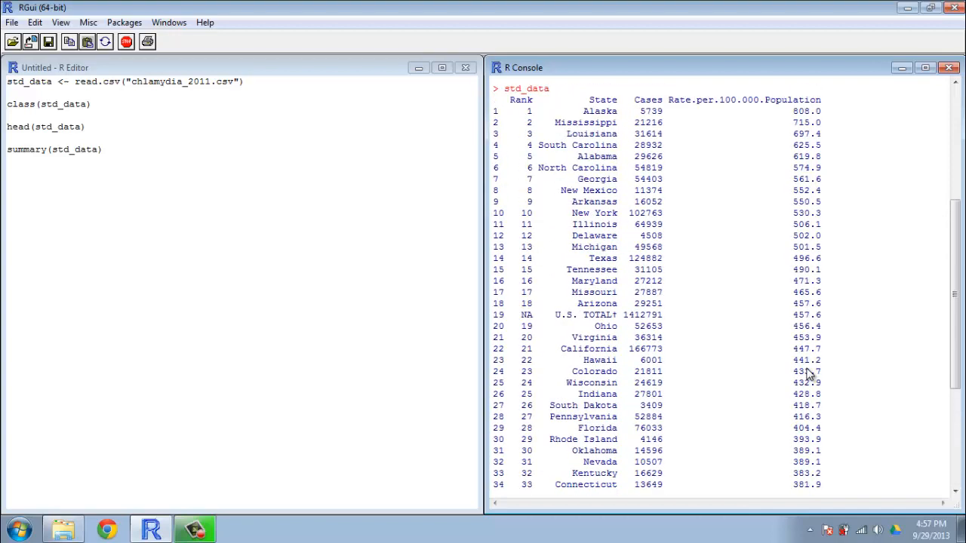
mouse_move(797, 379)
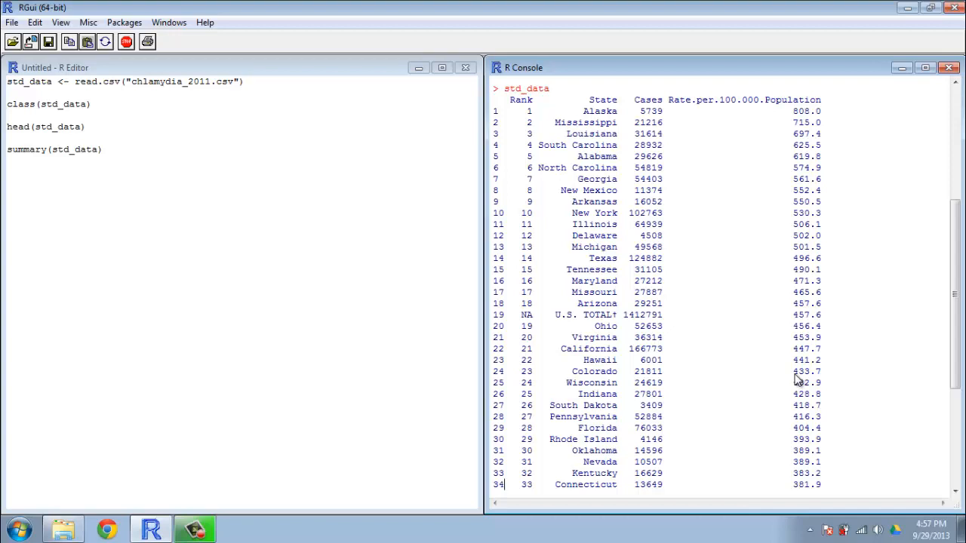
mouse_move(785, 346)
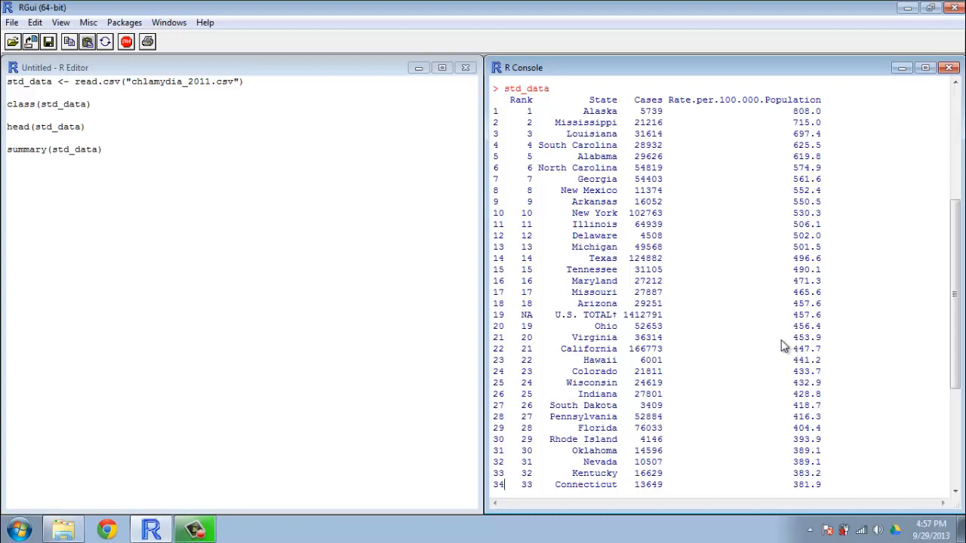